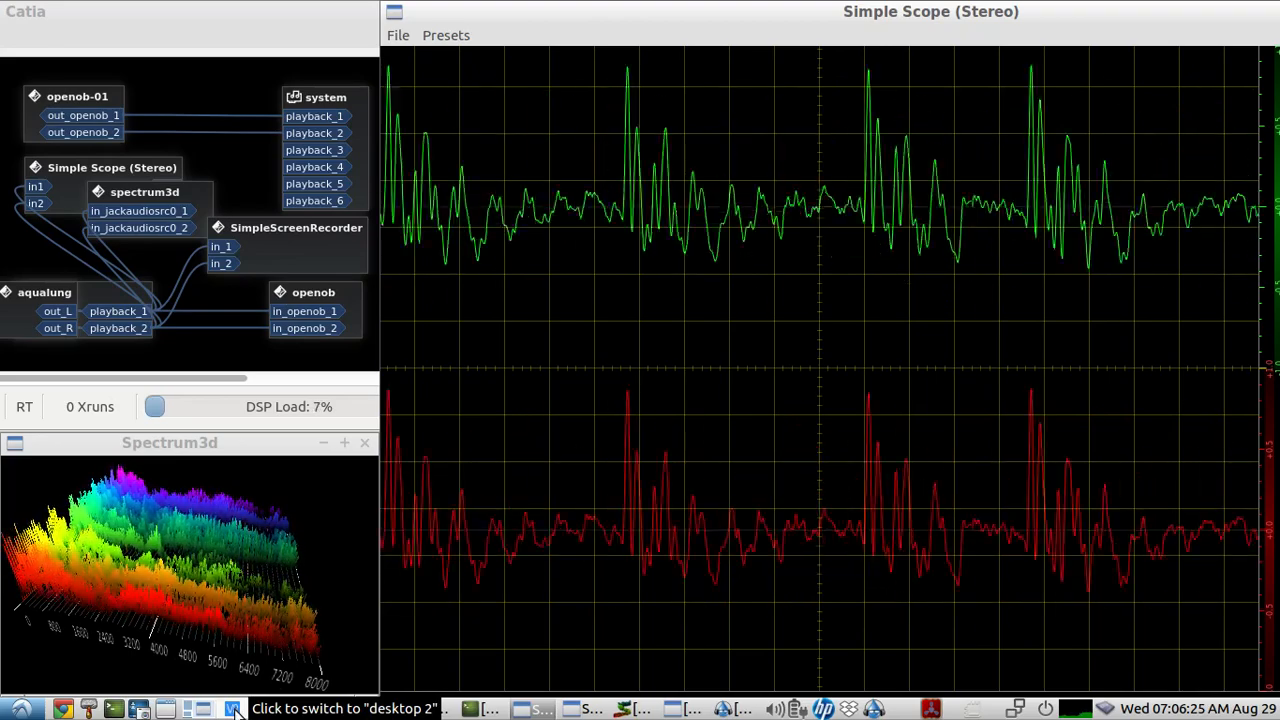
Step: Switch to desktop 2 to show the remote session with the OpenOB terminals
left_click(235, 708)
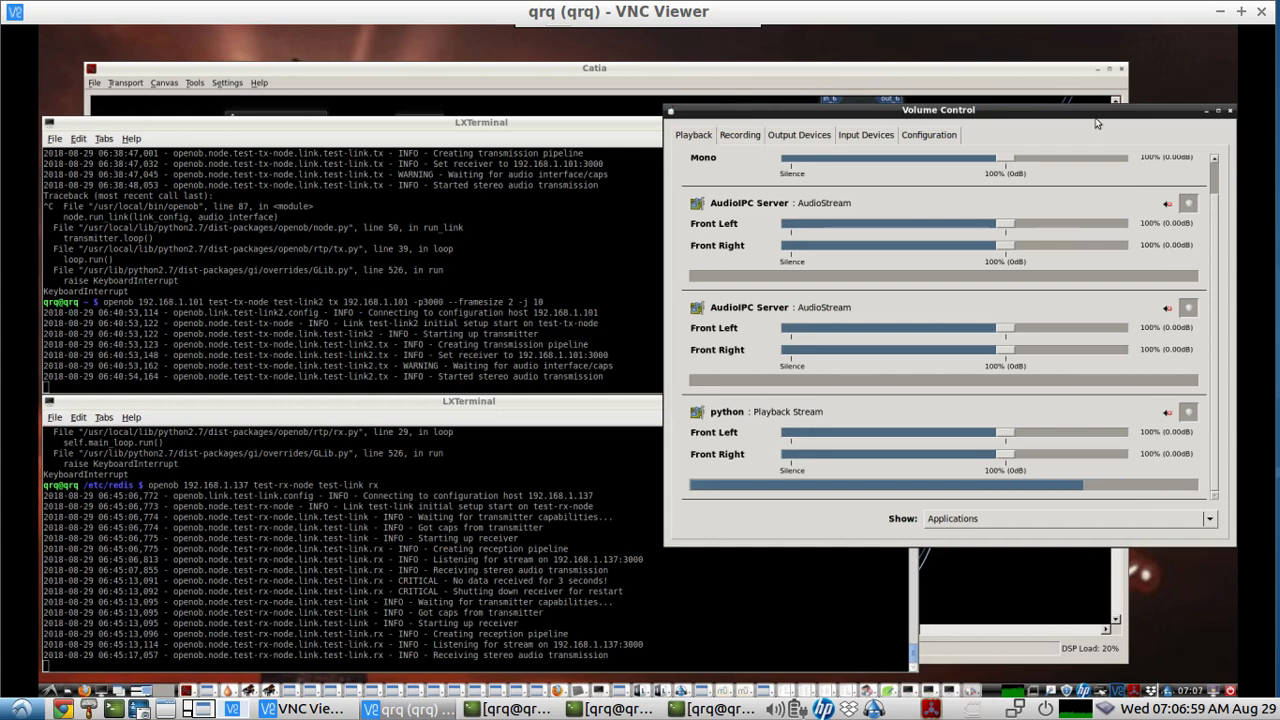
Step: Return to the local desktop where Aqualung plays the TWiRT episode
left_click(739, 134)
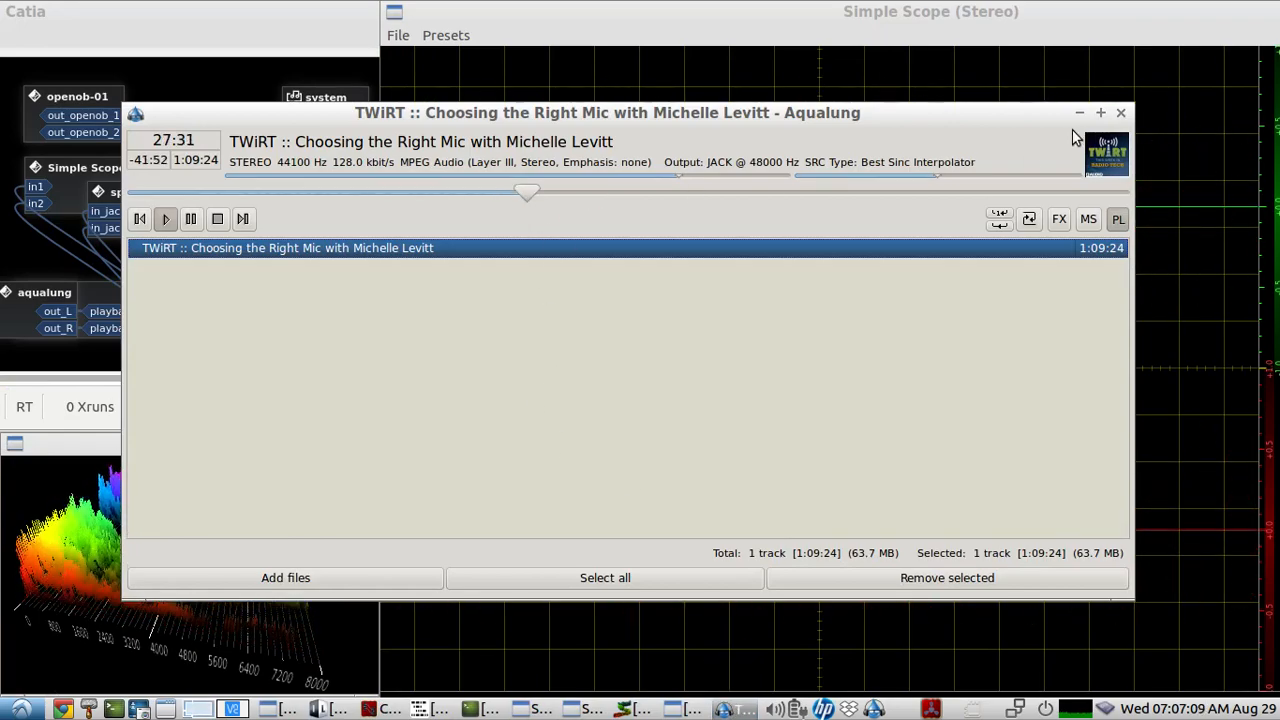
left_click(1120, 112)
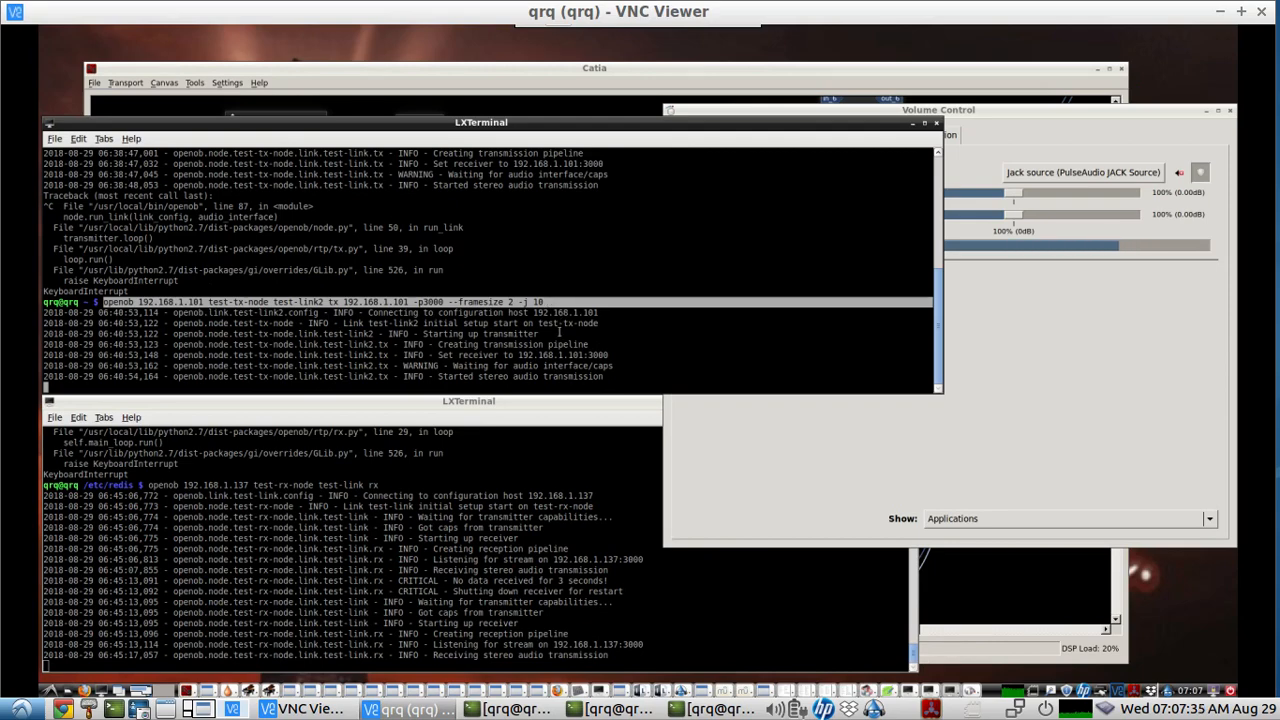
mouse_move(560, 41)
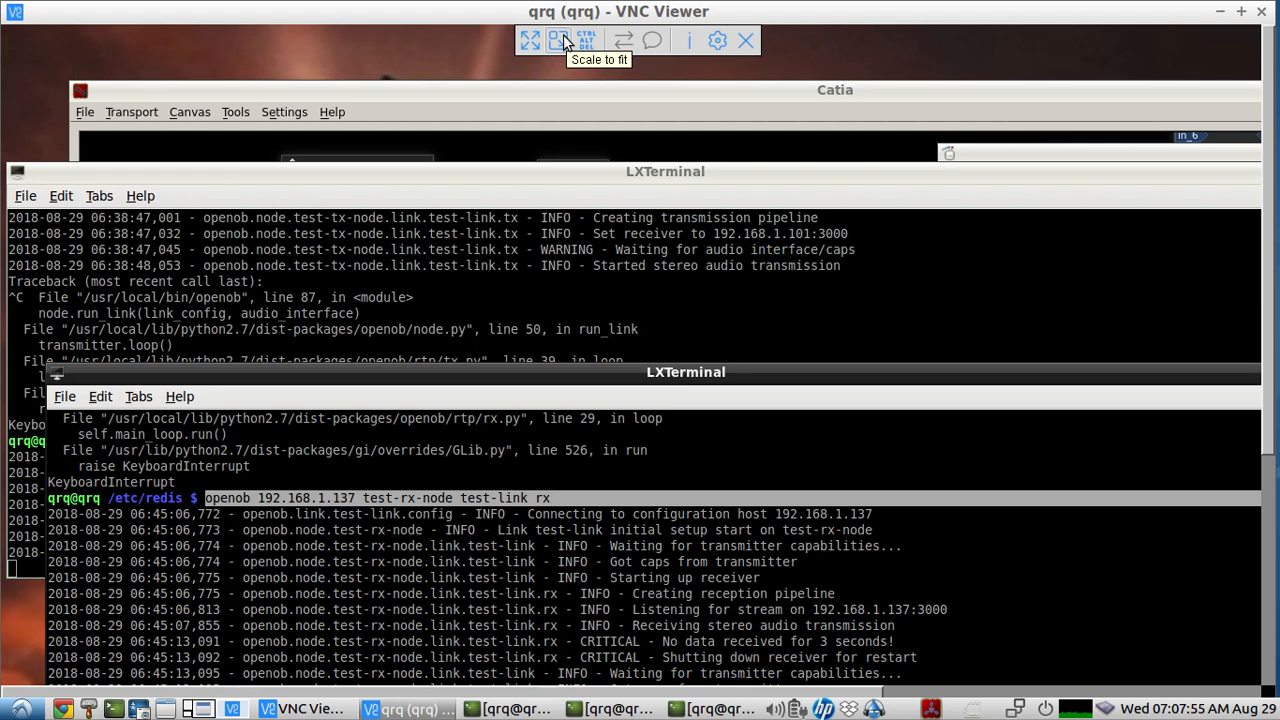
Step: Scroll through the openob tx --help output down to the Opus encoder options
left_click(554, 40)
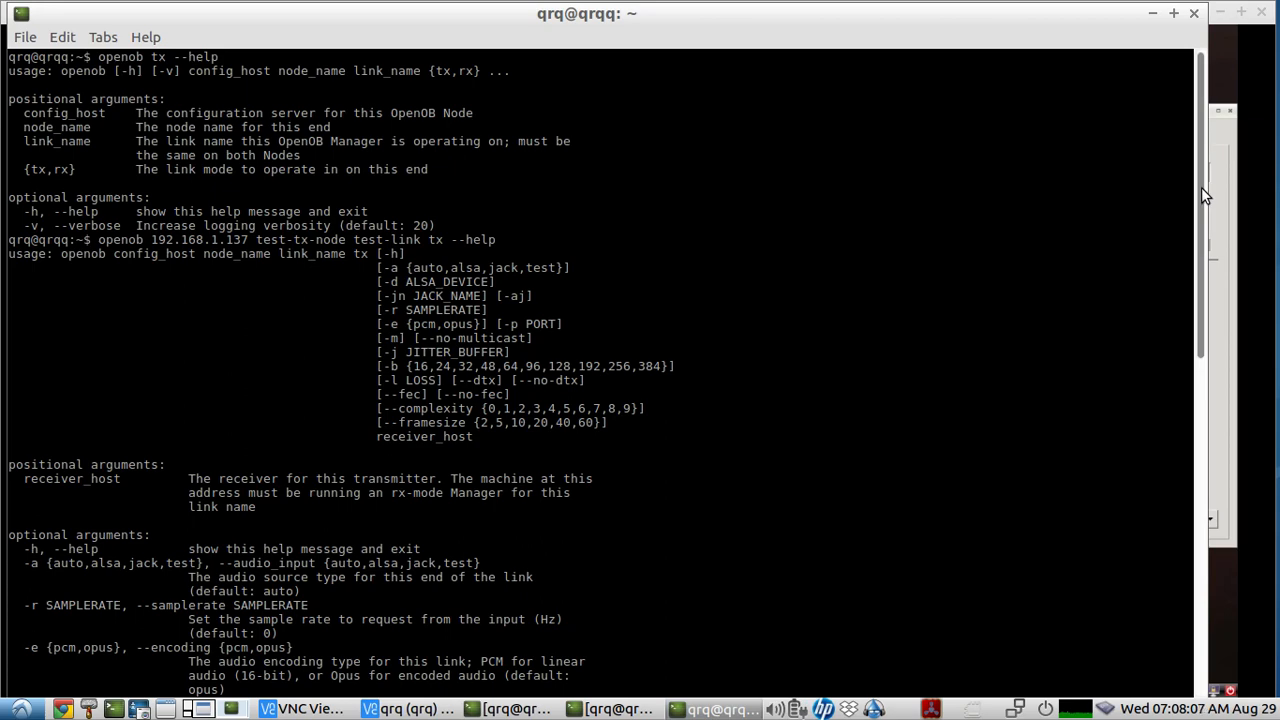
scroll("down", 3)
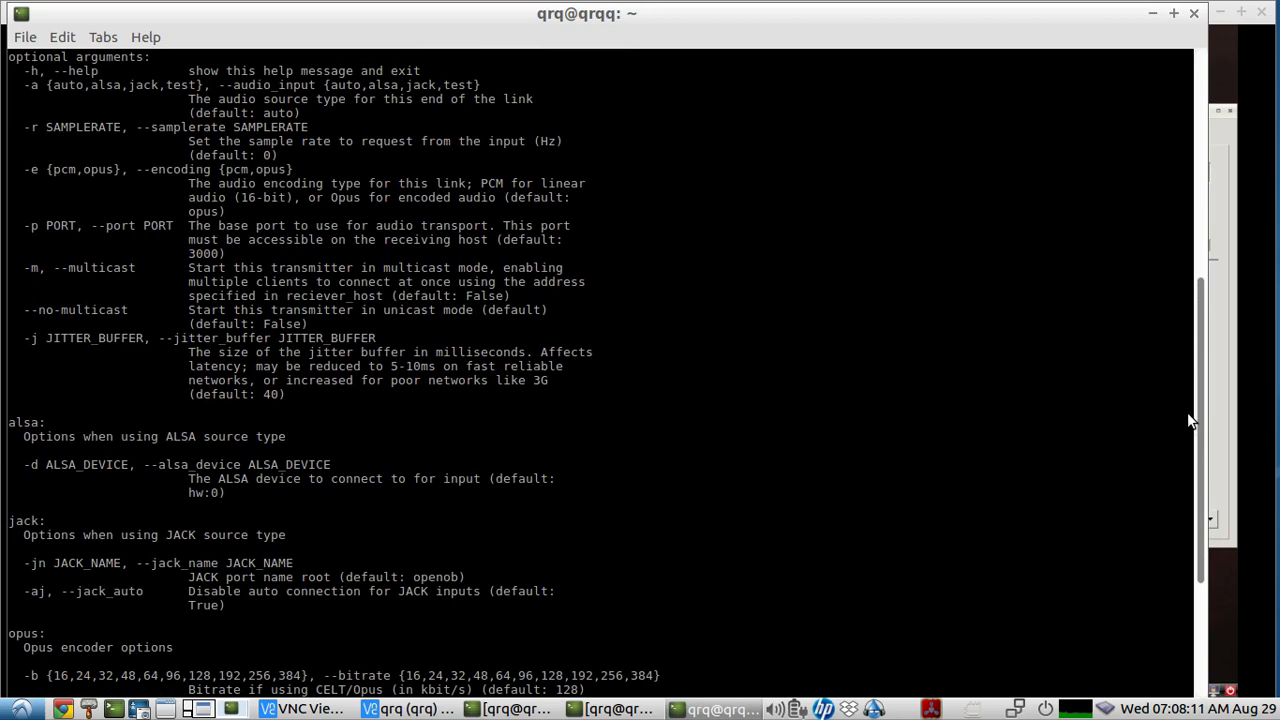
scroll("down", 3)
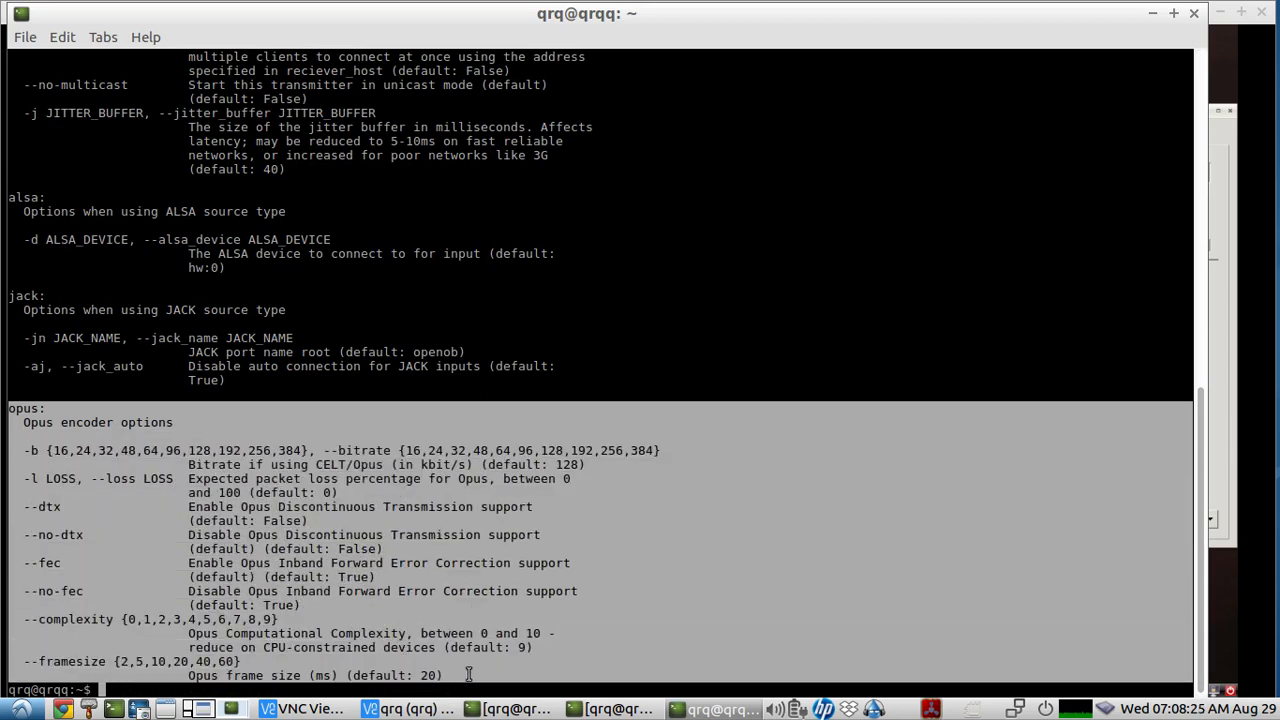
mouse_move(1080, 28)
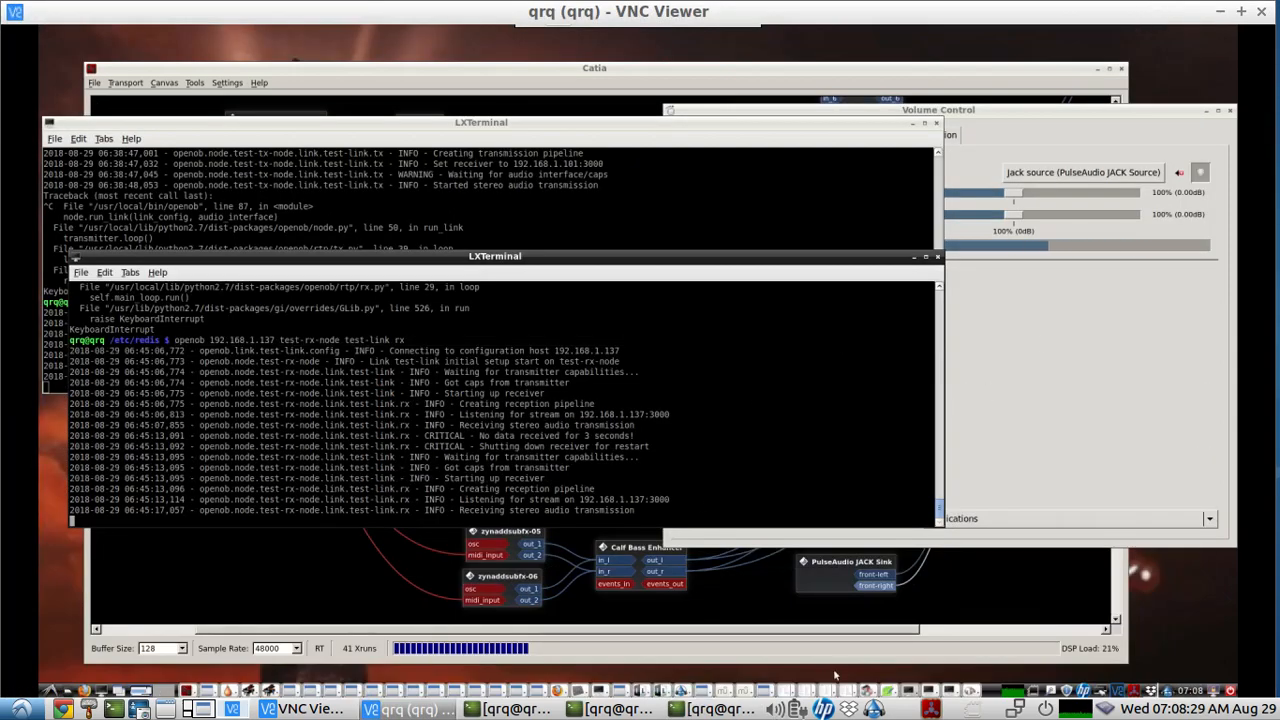
Step: Highlight the link name test-link2 in the transmitter and receiver commands
left_click(516, 708)
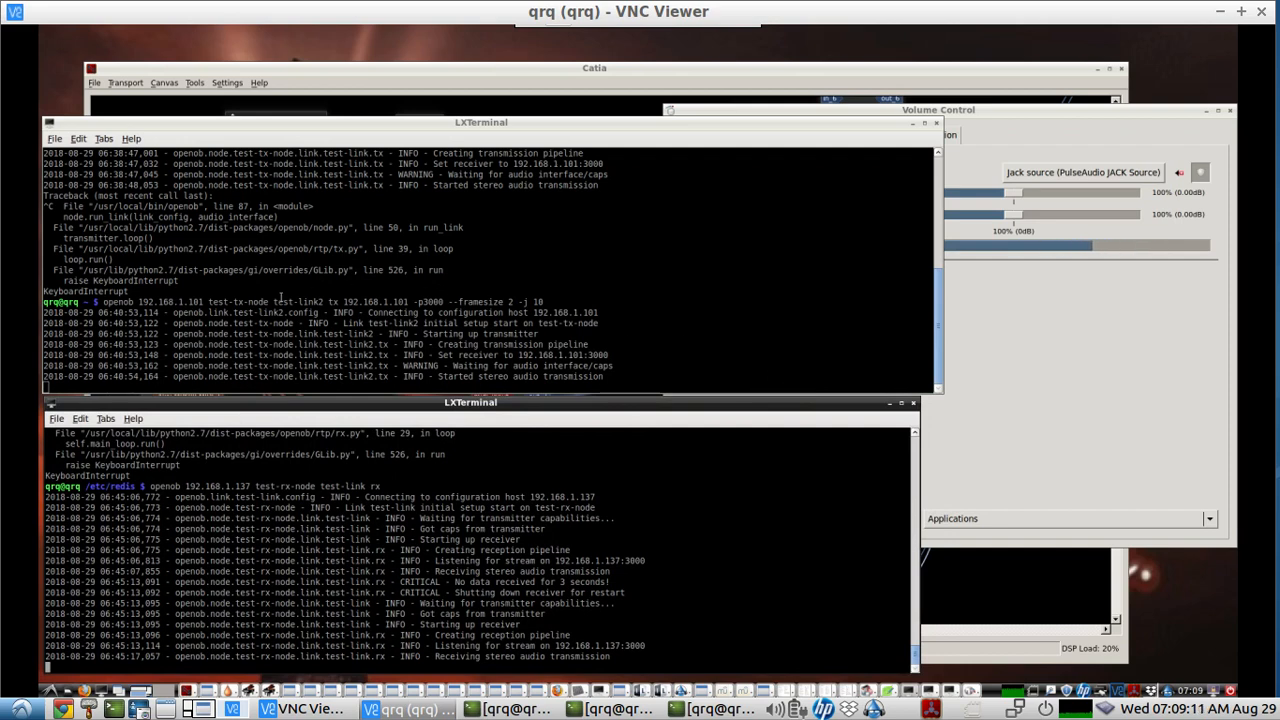
double_click(297, 302)
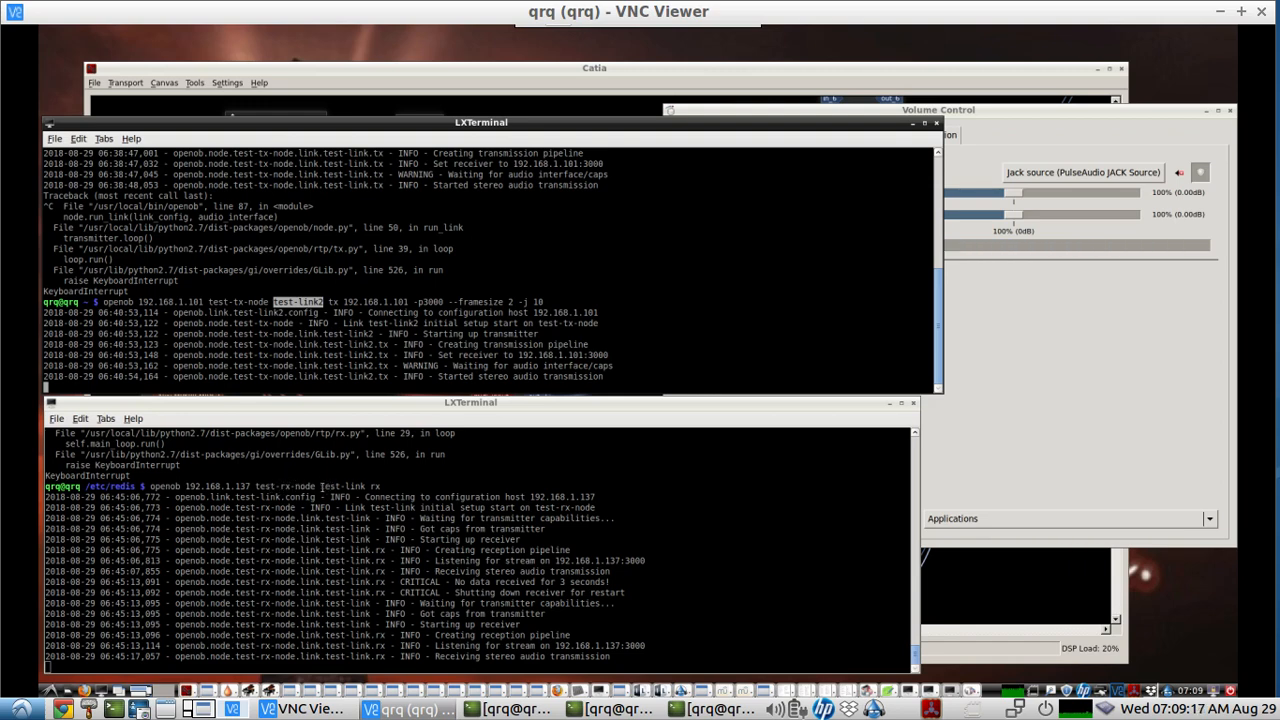
double_click(342, 486)
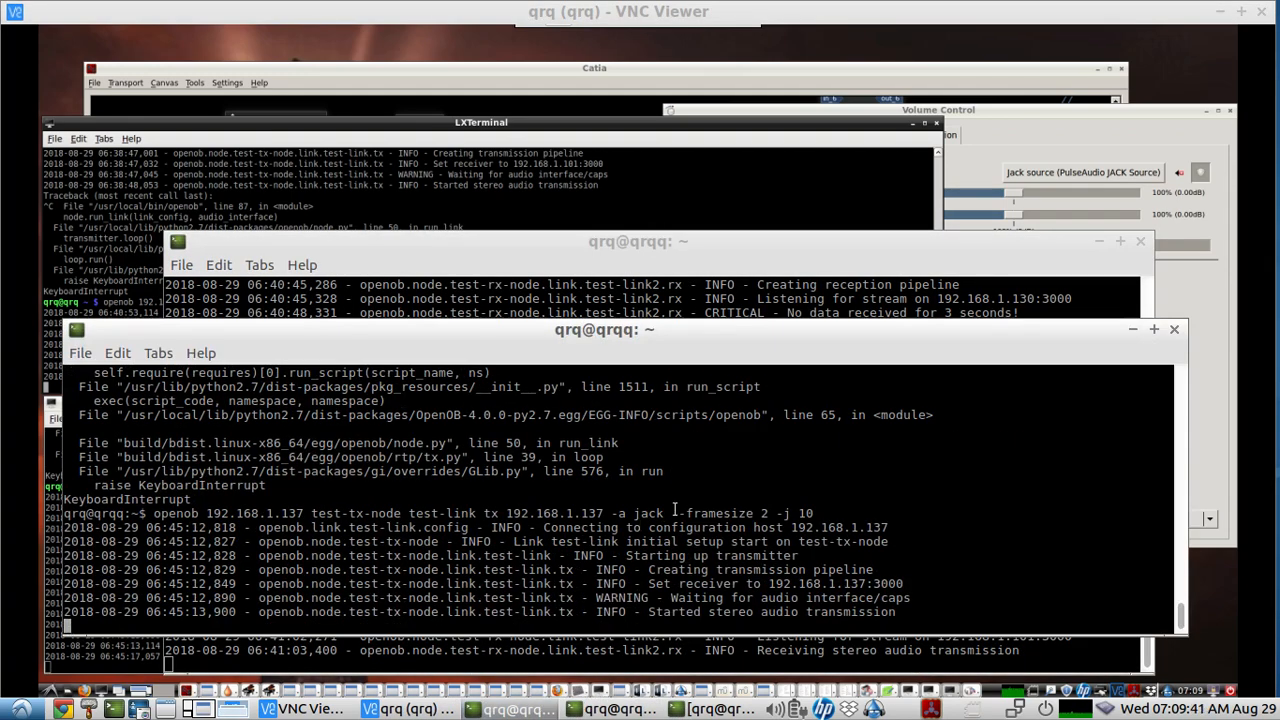
Step: Highlight the '--framesize 2 -j 10' options in the transmitter command
left_click_drag(672, 513, 810, 513)
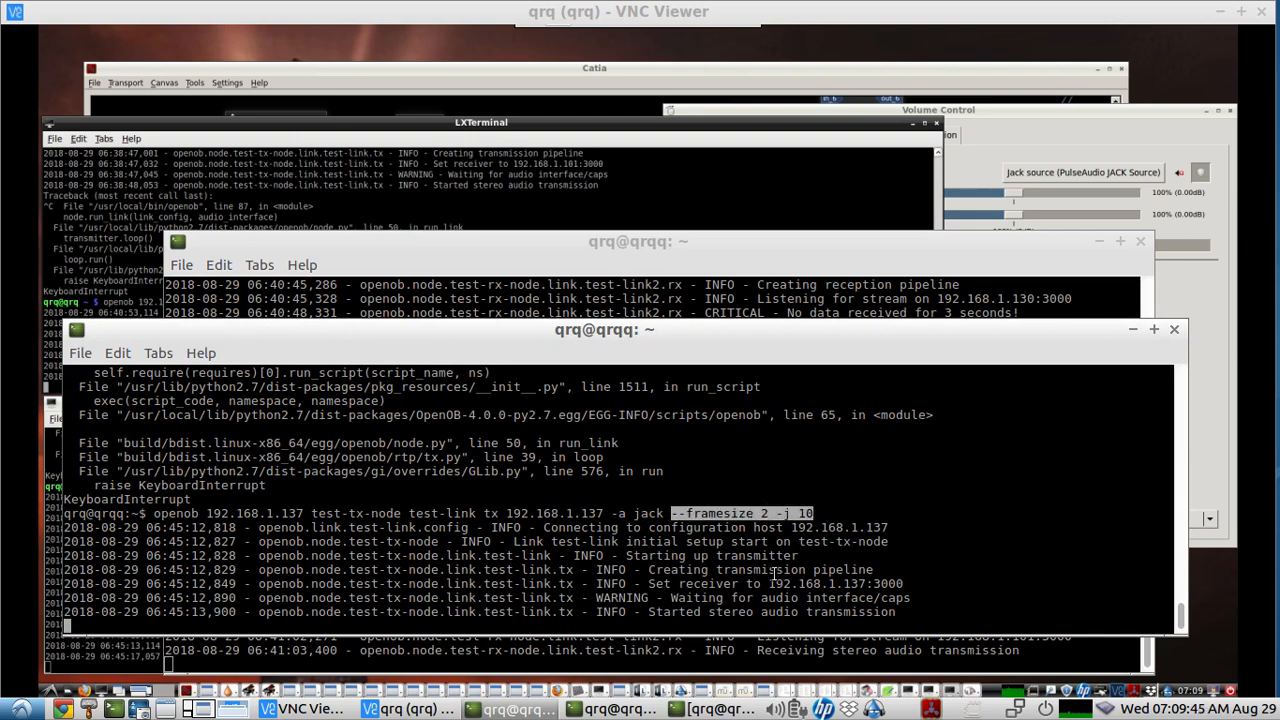
mouse_move(1145, 367)
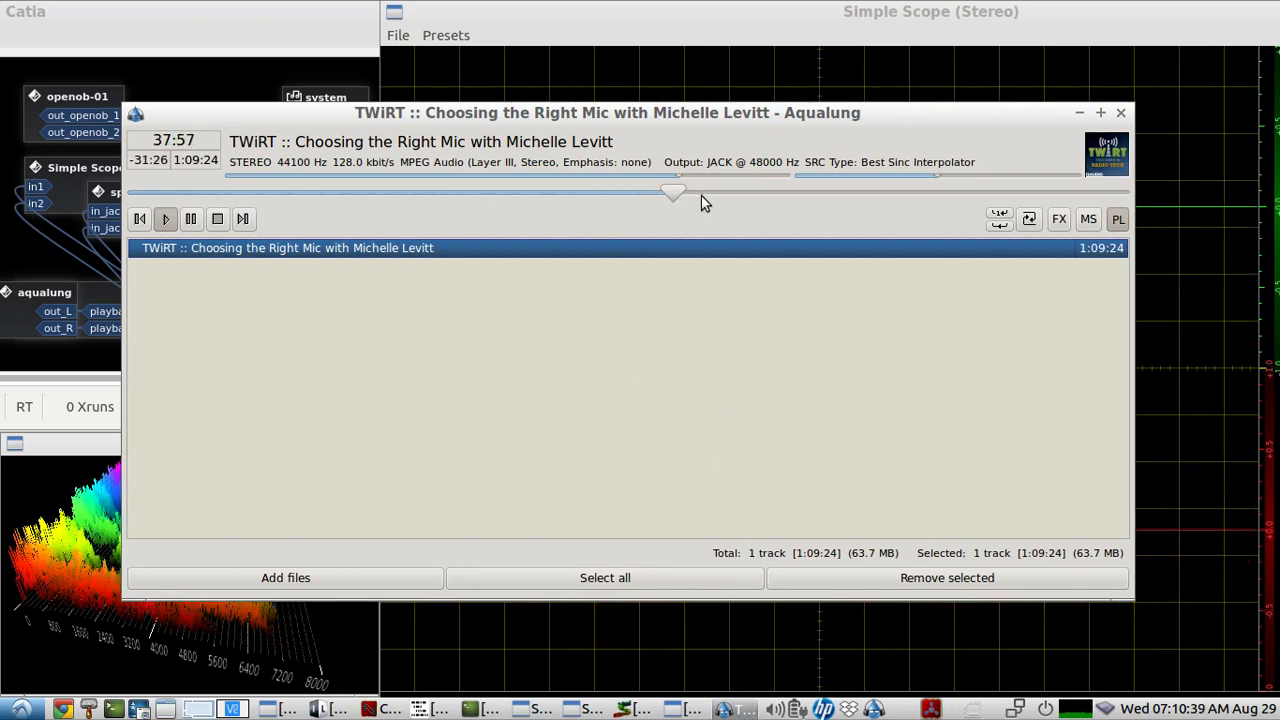
Step: Seek the TWiRT episode ahead to about 45:00 in Aqualung
left_click_drag(672, 192, 722, 192)
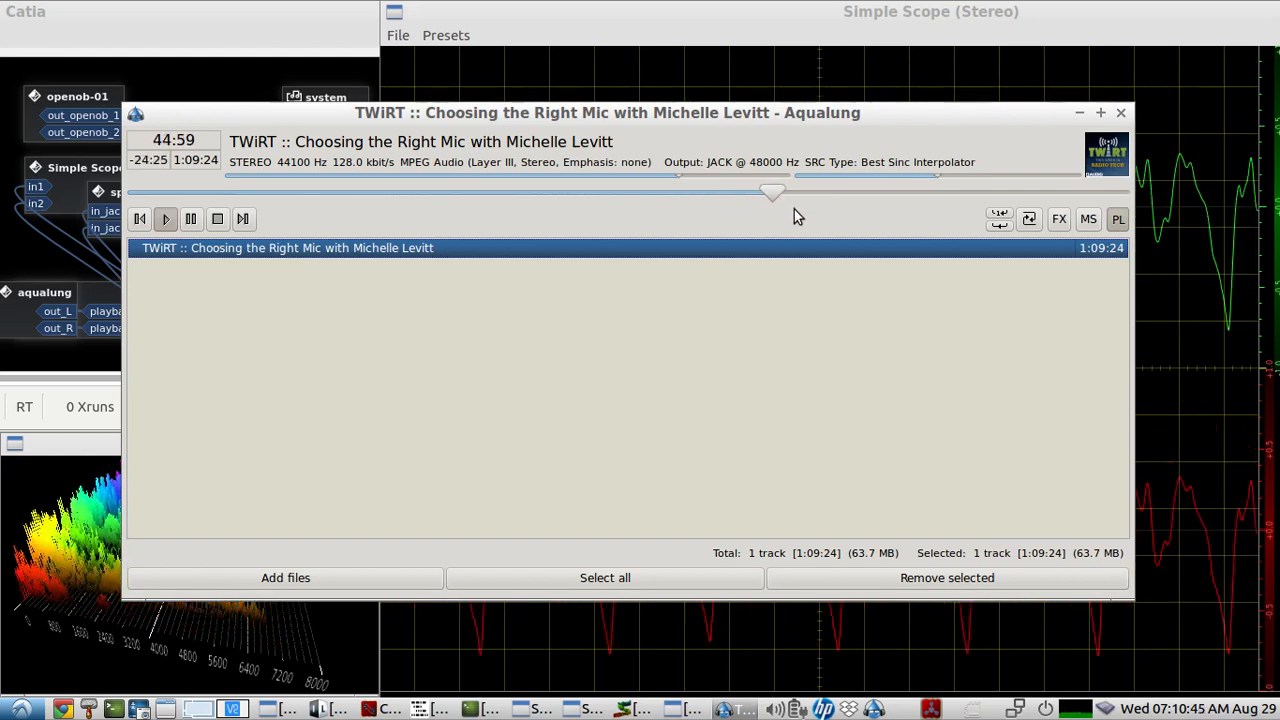
mouse_move(965, 147)
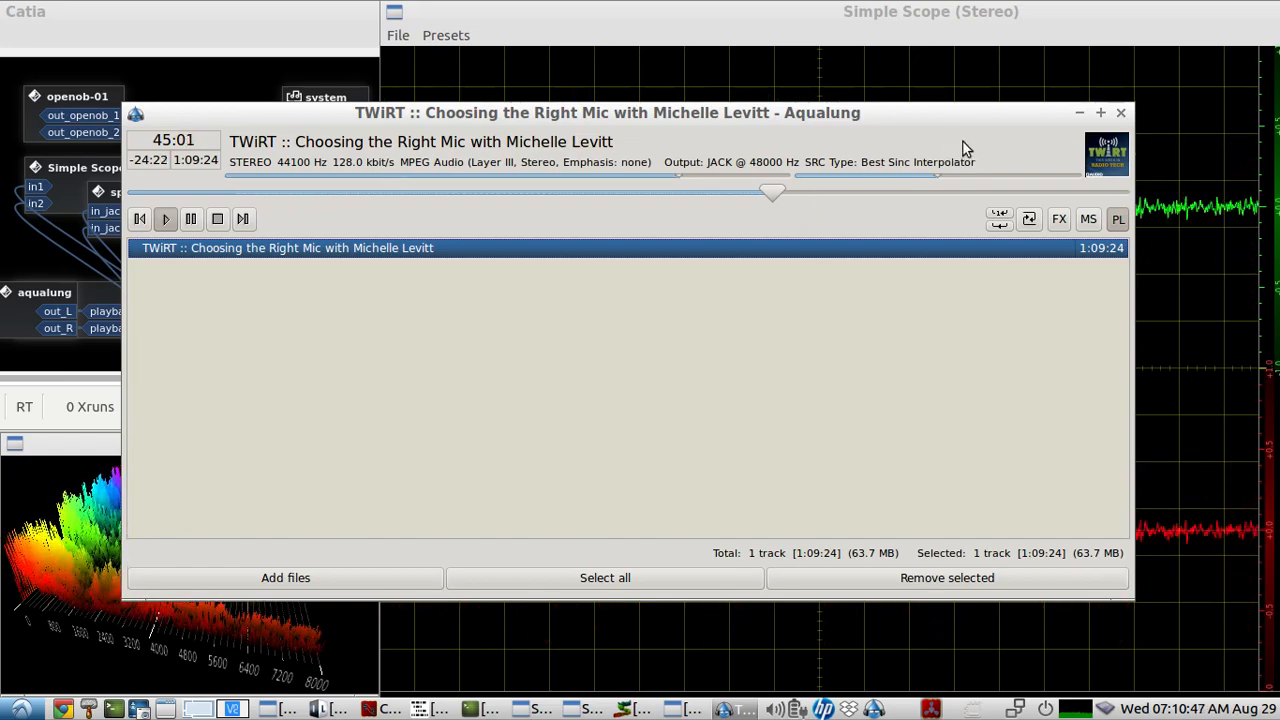